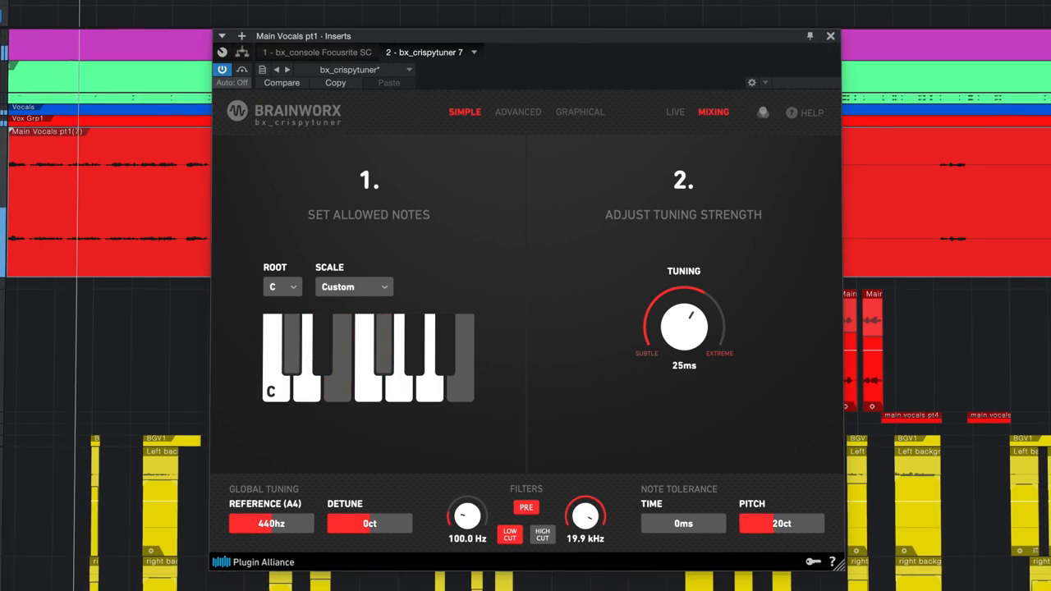
# Switch bx_crispytuner on Main Vocals pt1 from Simple to its Advanced view.
pyautogui.click(322, 345)
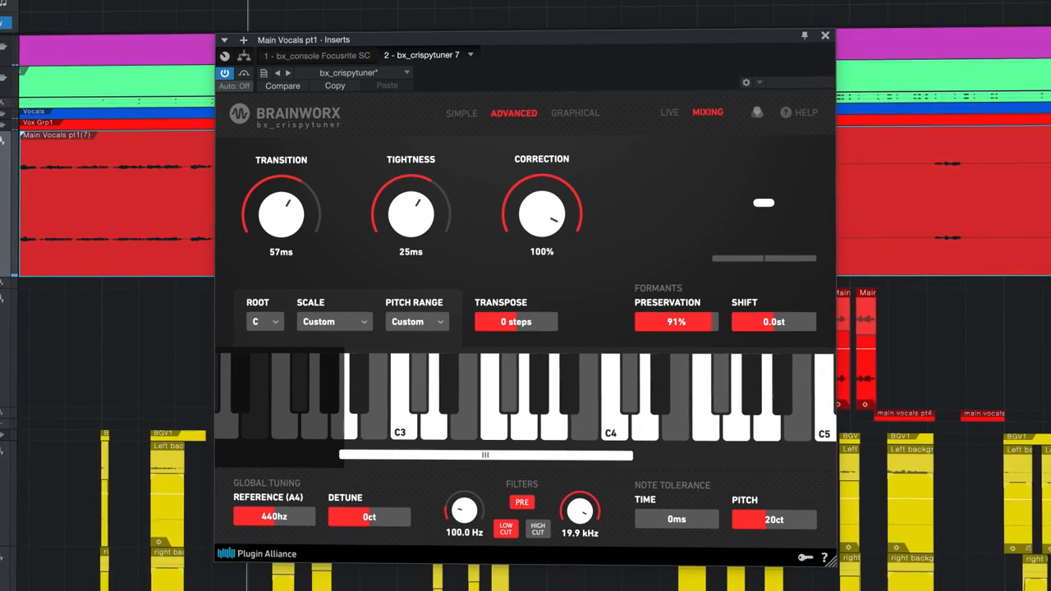
# Close the bx_crispytuner window to return to the arrangement and mixer console.
pyautogui.click(825, 37)
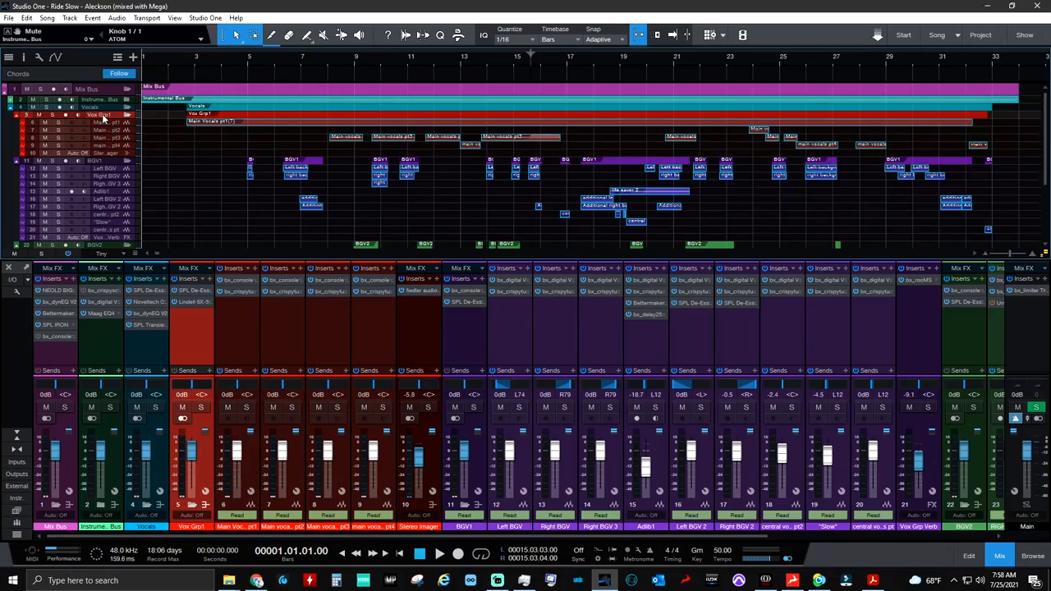
pyautogui.moveTo(297, 335)
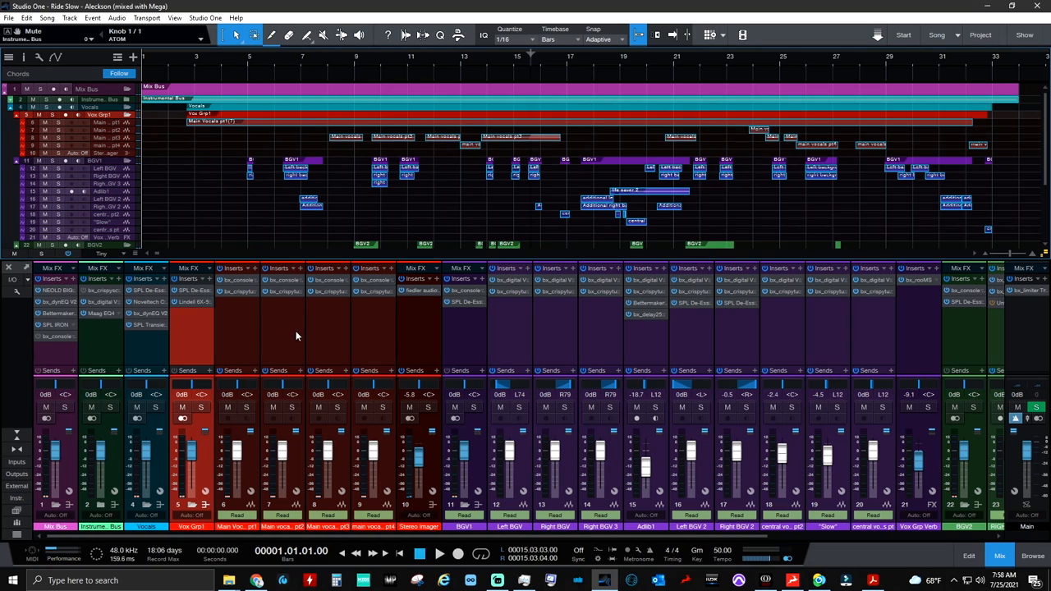
pyautogui.moveTo(207, 348)
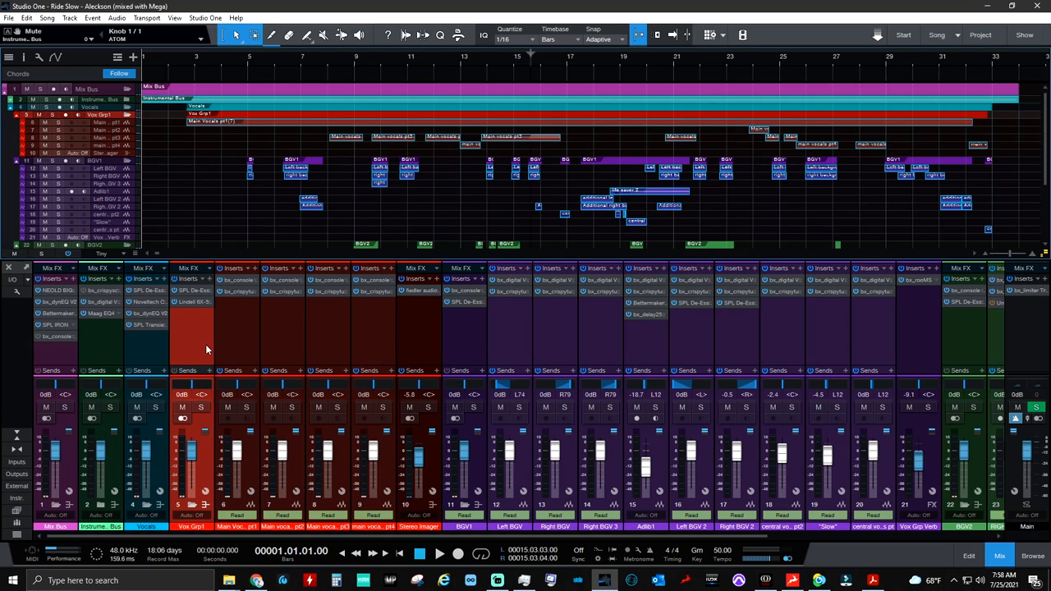